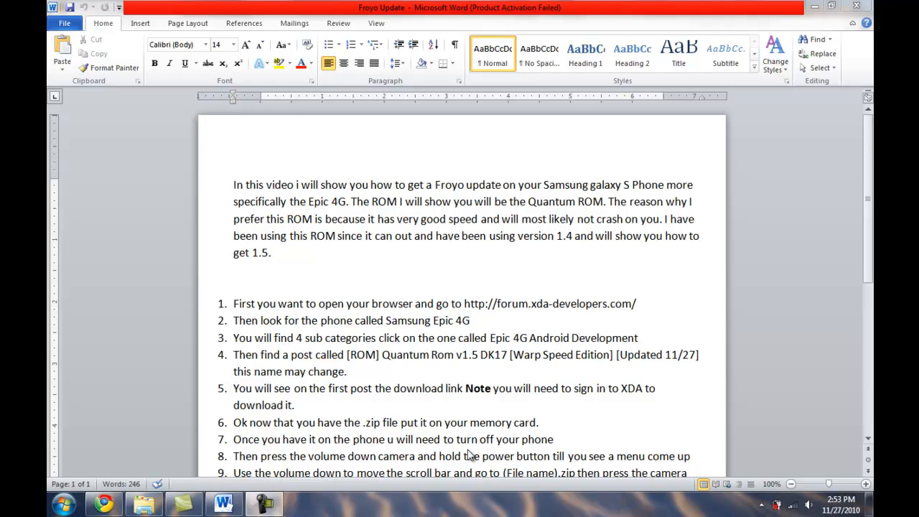
mouse_move(204, 447)
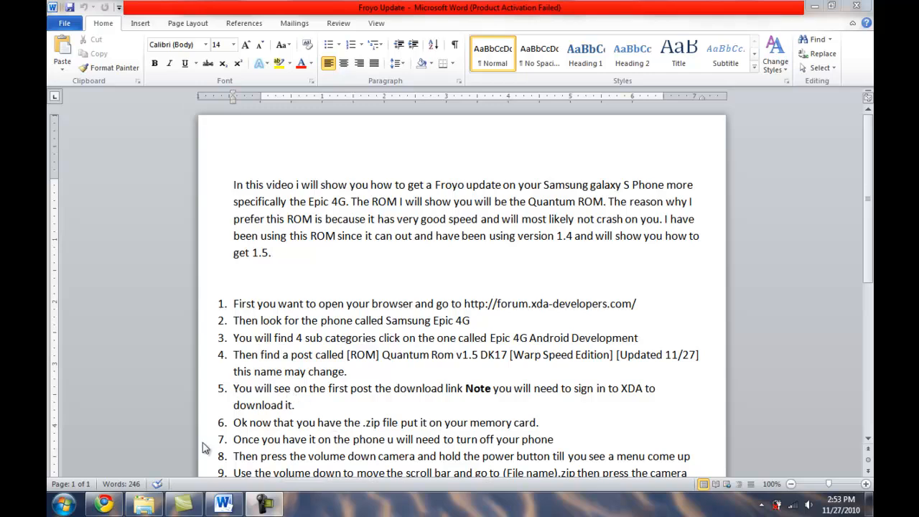
mouse_move(129, 451)
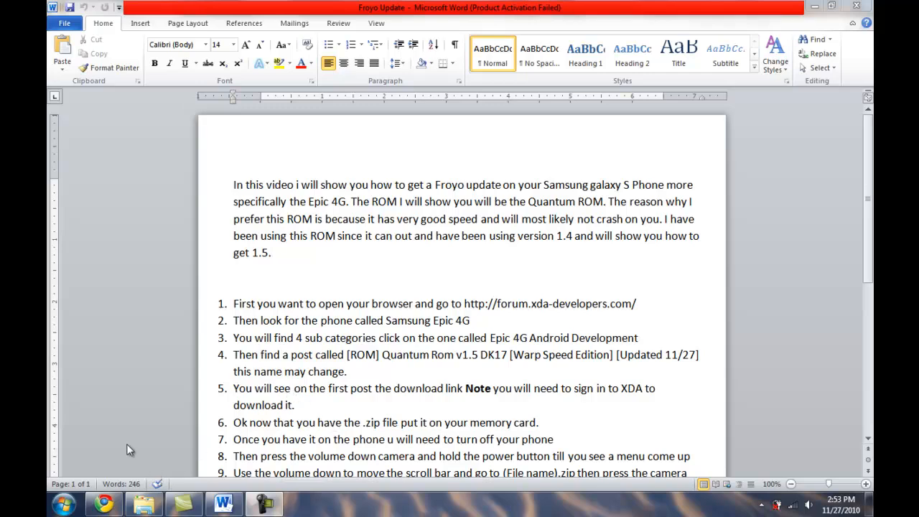
Switch to Chrome showing the Quantum Rom v1.5 DK17 WarpSpeed Edition thread.
click(103, 503)
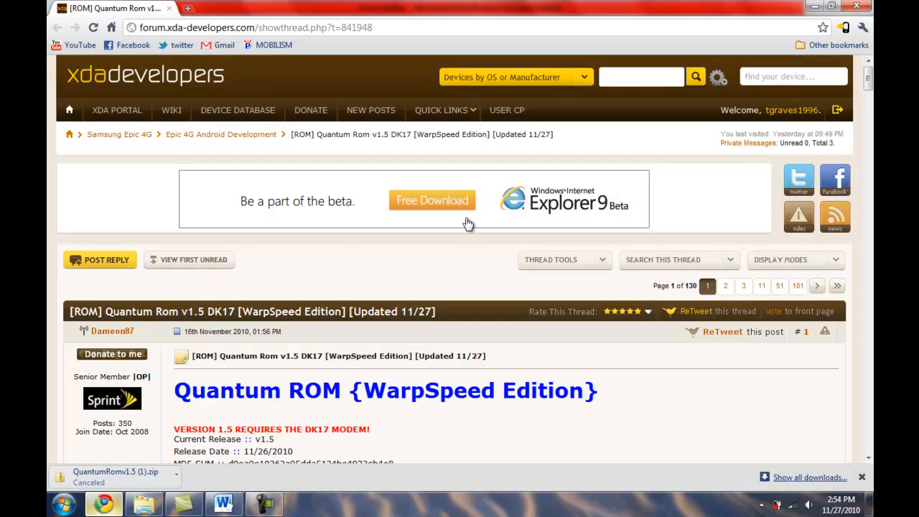
mouse_move(164, 153)
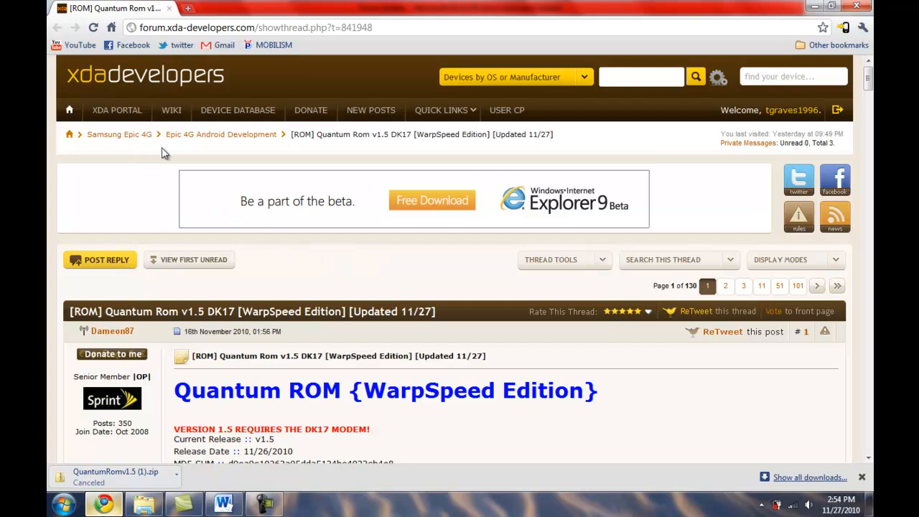
mouse_move(151, 155)
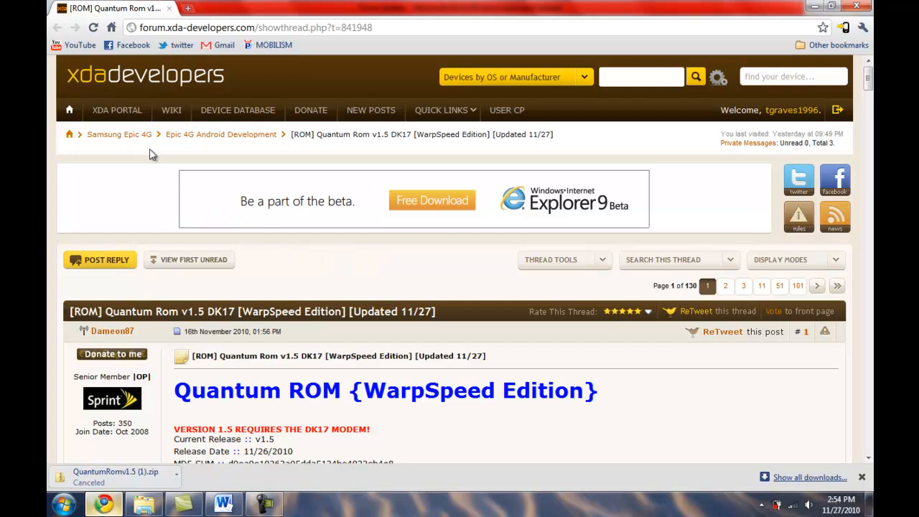
mouse_move(200, 153)
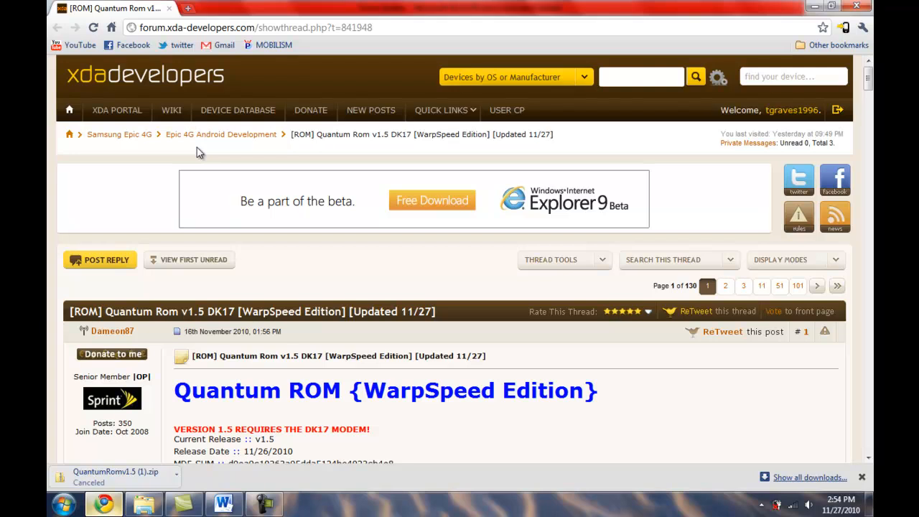
mouse_move(309, 151)
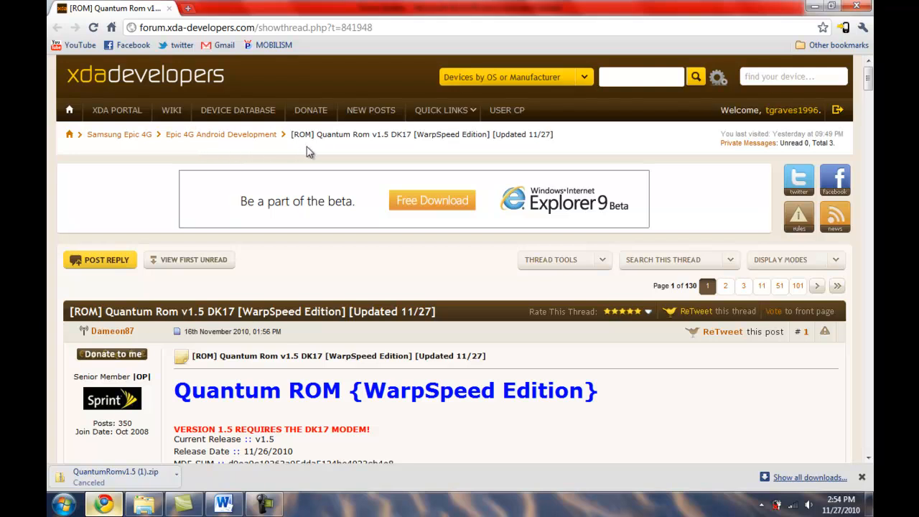
mouse_move(355, 153)
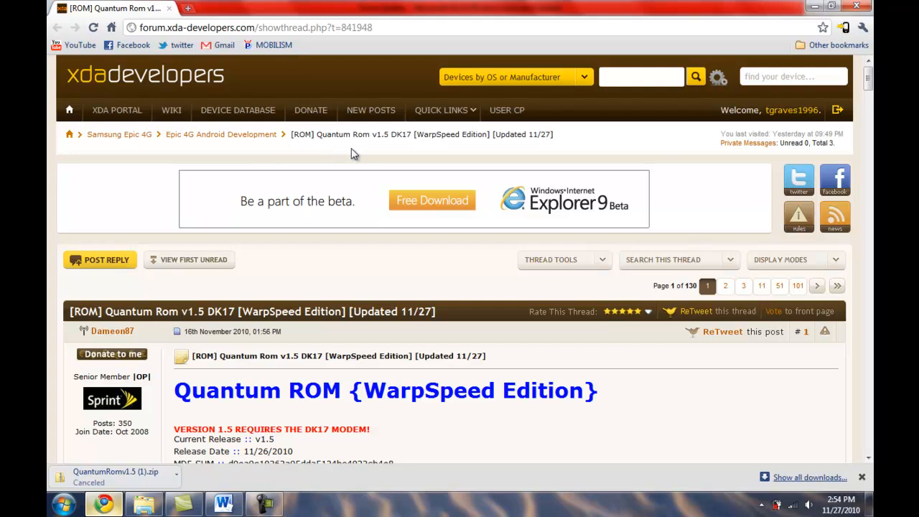
mouse_move(376, 155)
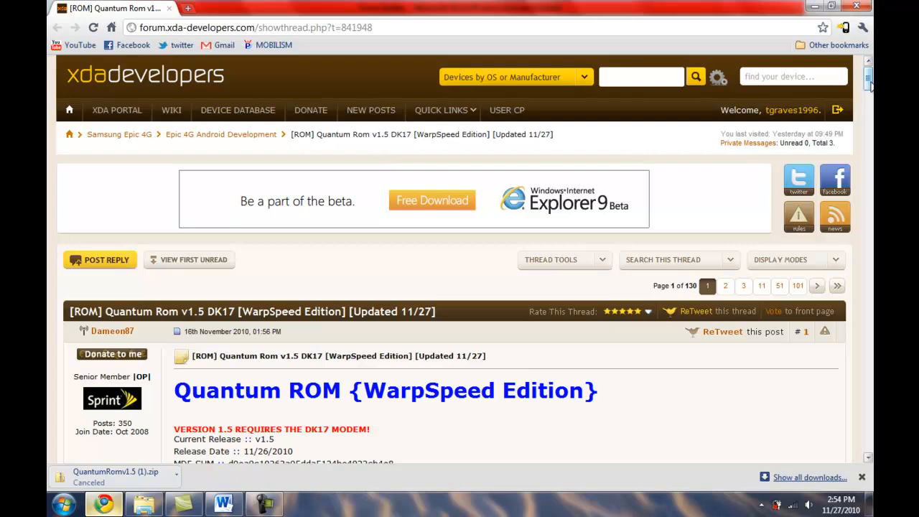
Scroll to the v1.5 download links and dismiss the Windows colour-scheme warning.
scroll(down, 3)
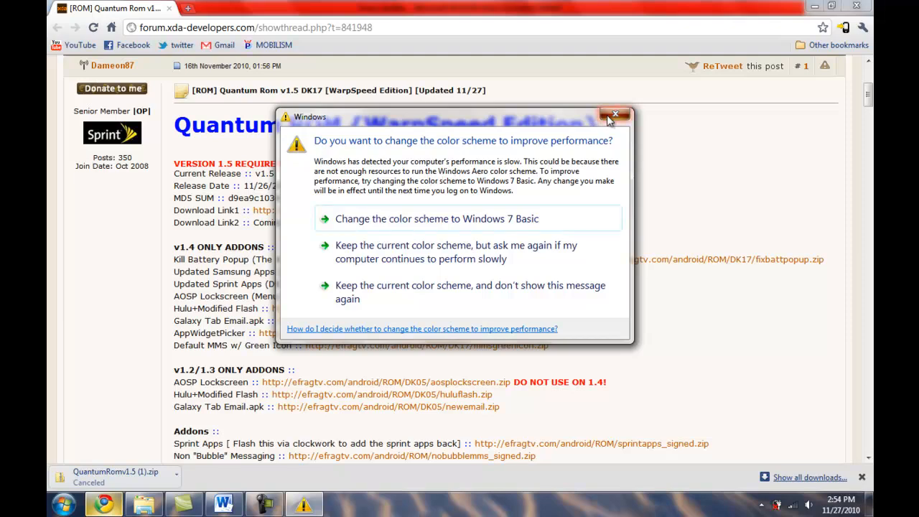
click(615, 115)
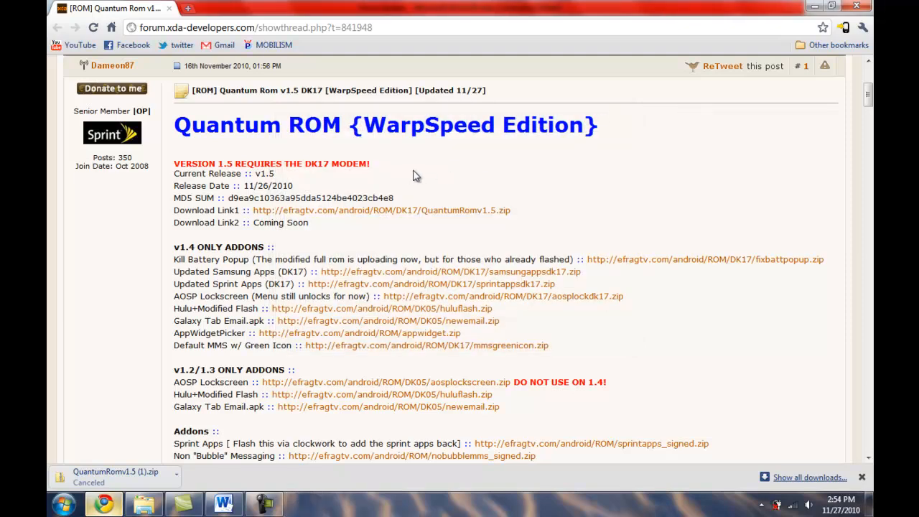
mouse_move(409, 215)
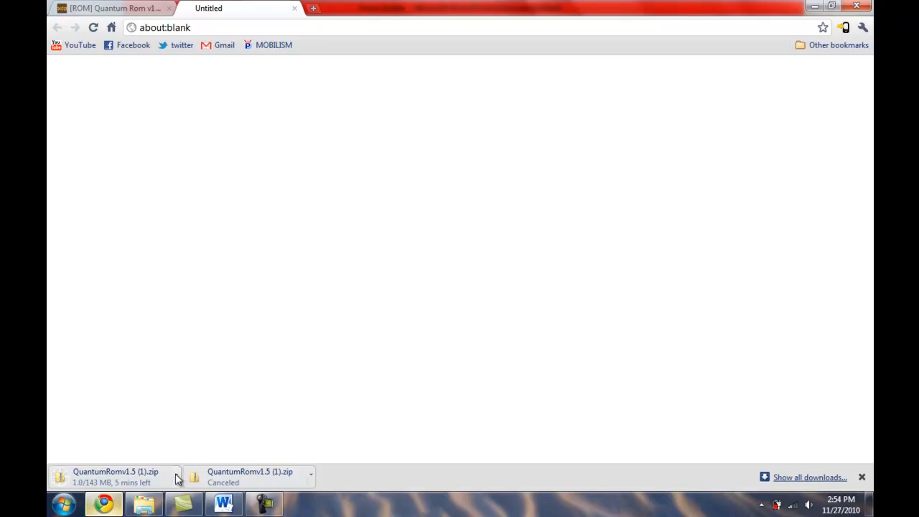
Cancel the in-progress QuantumRomv1.5 (1).zip download from the download bar.
click(310, 476)
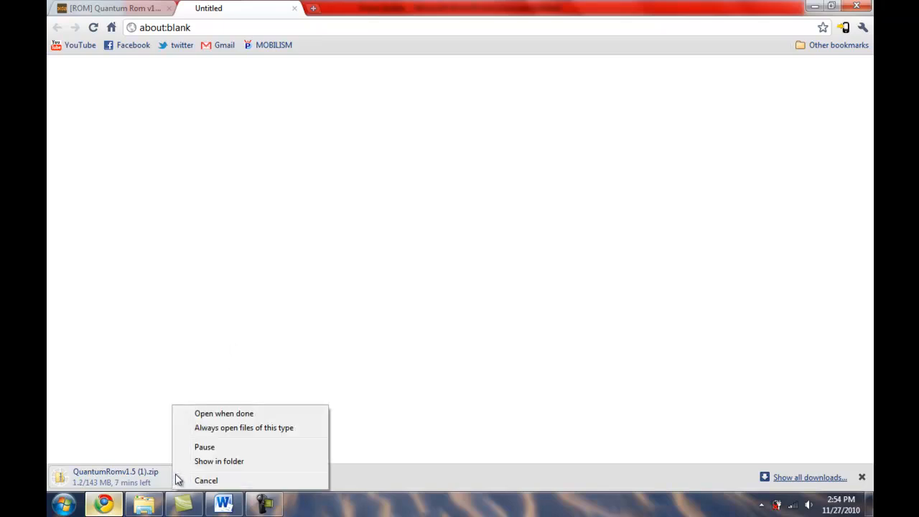
click(206, 480)
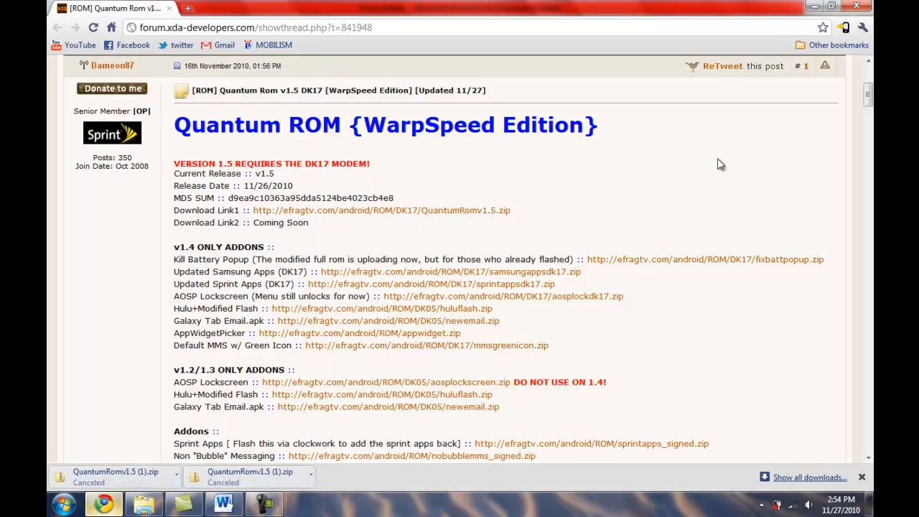
Scroll down to post #2 showing the Version 1.5 changelog.
scroll(down, 3)
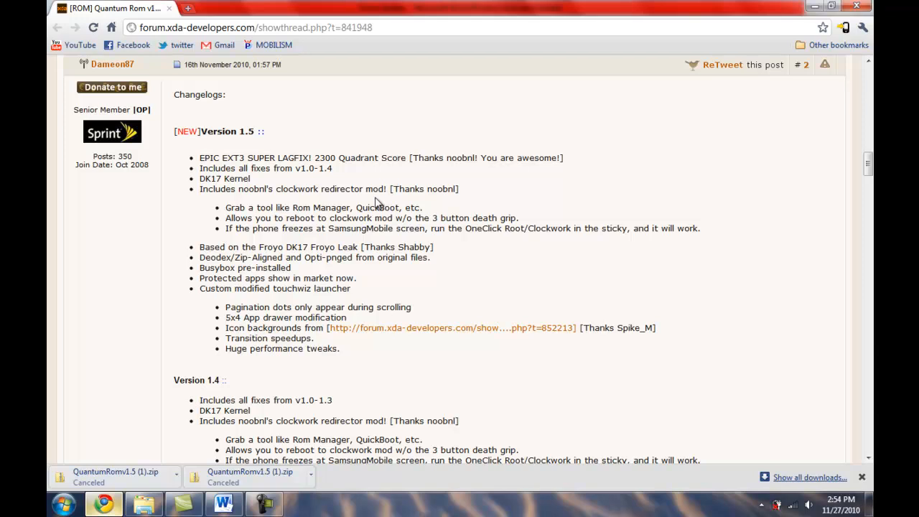
mouse_move(322, 206)
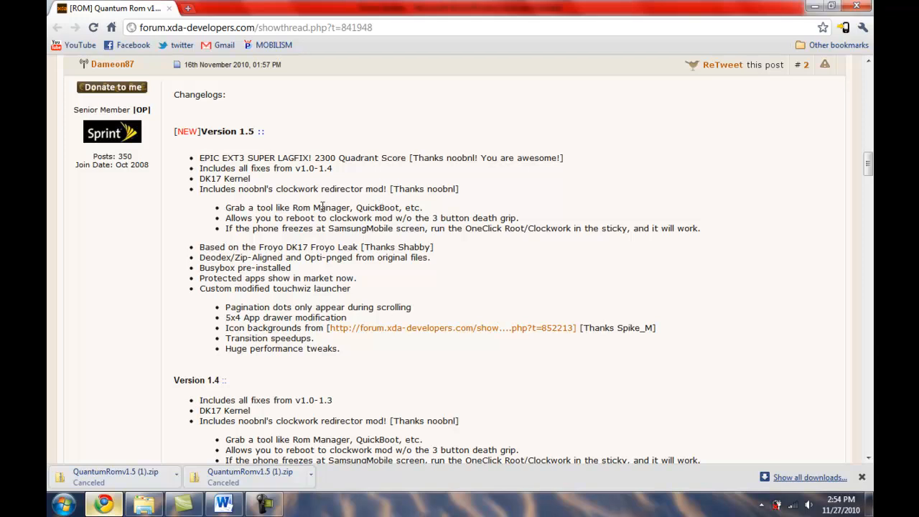
mouse_move(288, 269)
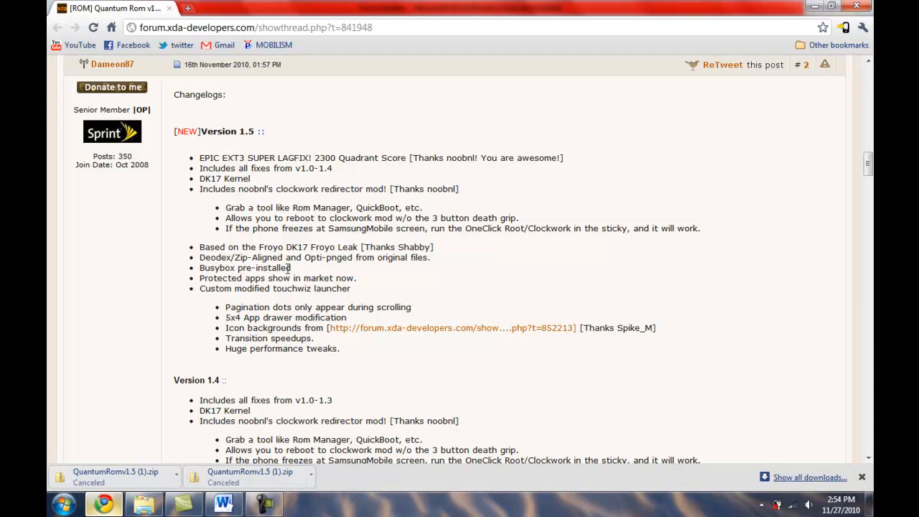
mouse_move(254, 292)
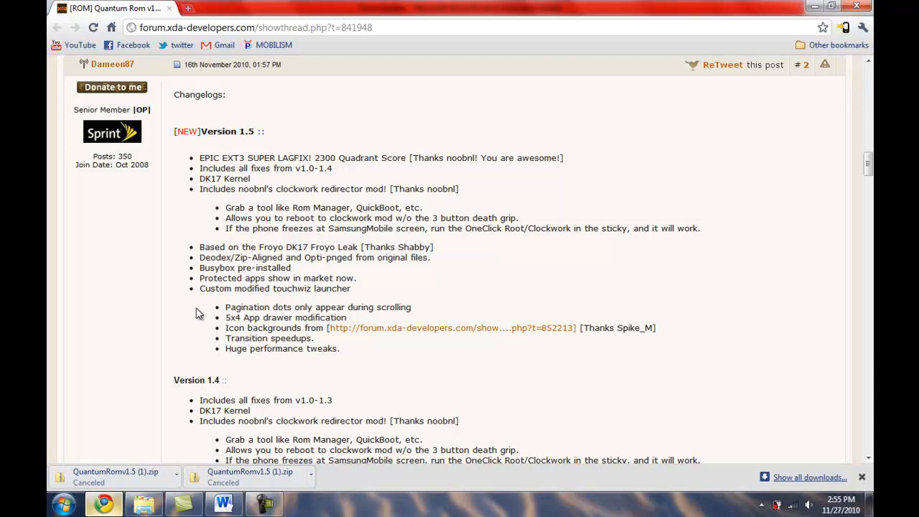
mouse_move(459, 280)
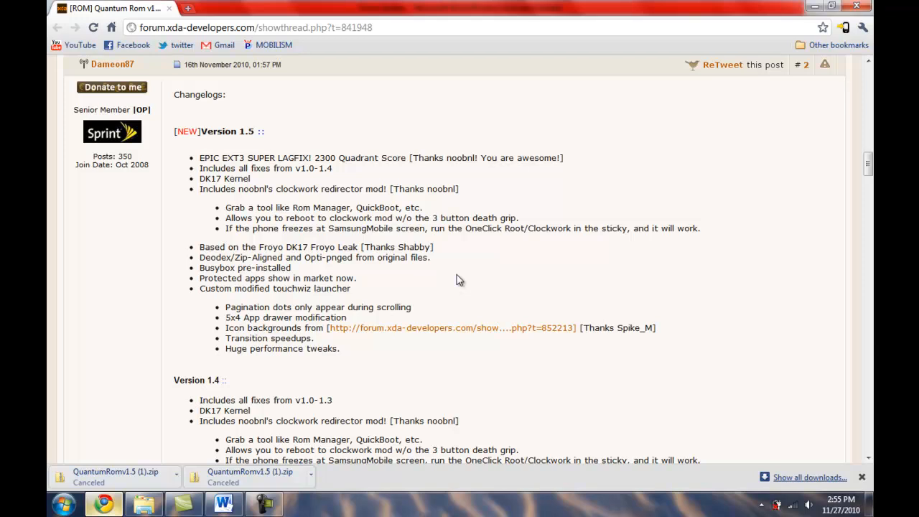
mouse_move(453, 272)
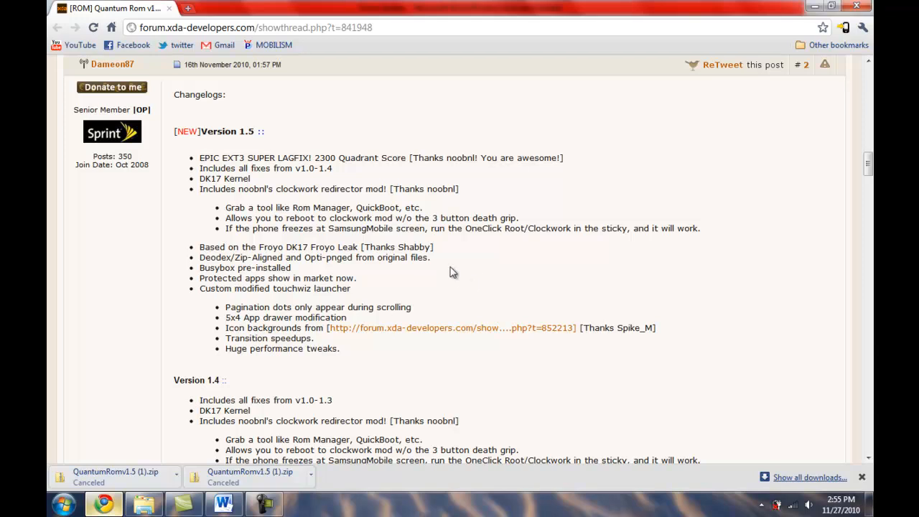